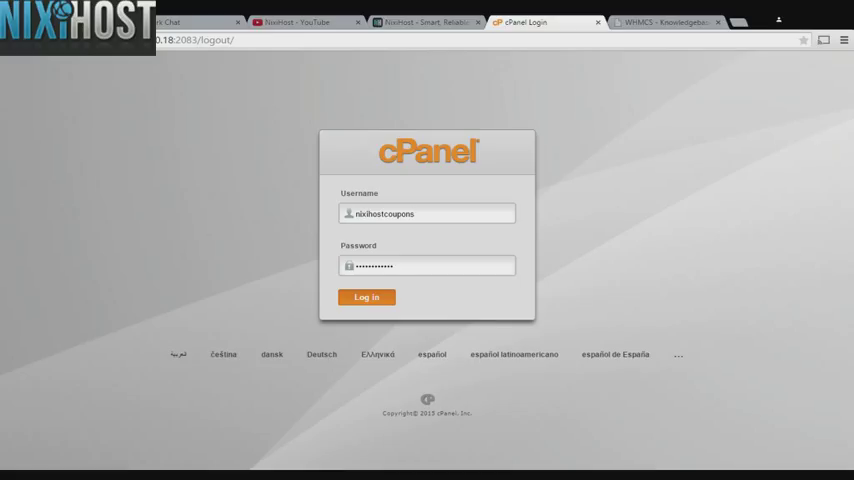
Log in to the cPanel hosting account and reach the main dashboard.
click(366, 297)
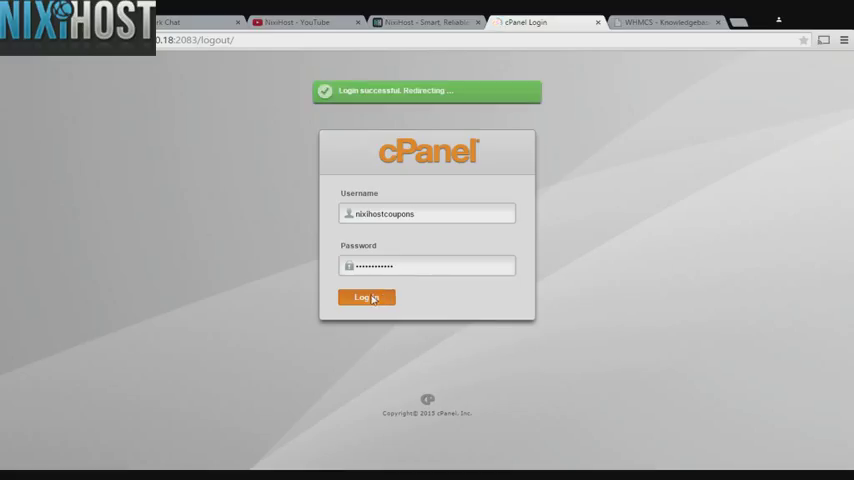
click(366, 297)
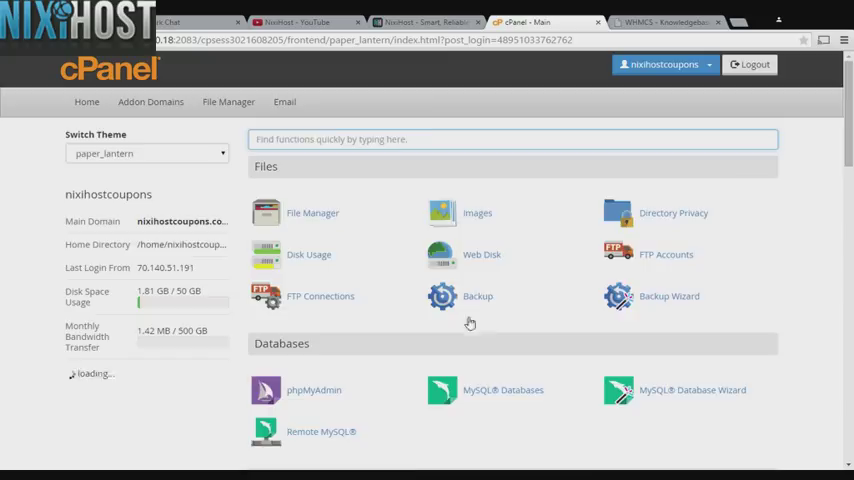
Launch the Softaculous Apps Installer from the cPanel Software section.
scroll(down, 3)
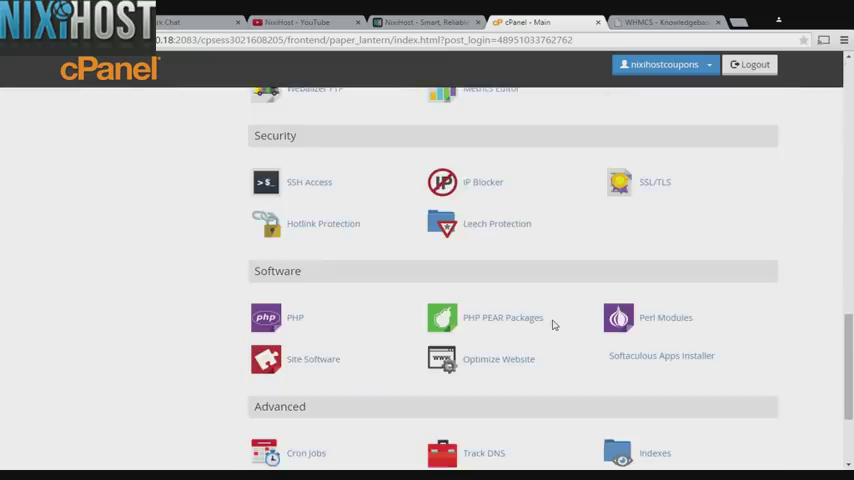
scroll(down, 3)
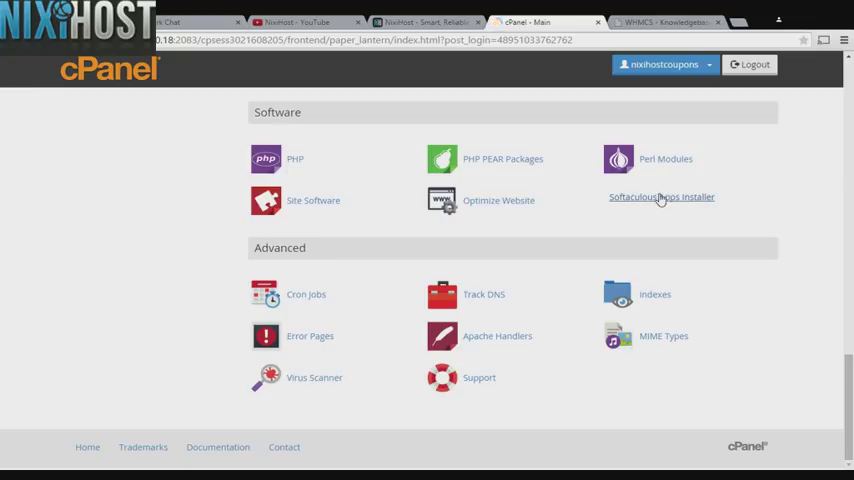
click(661, 196)
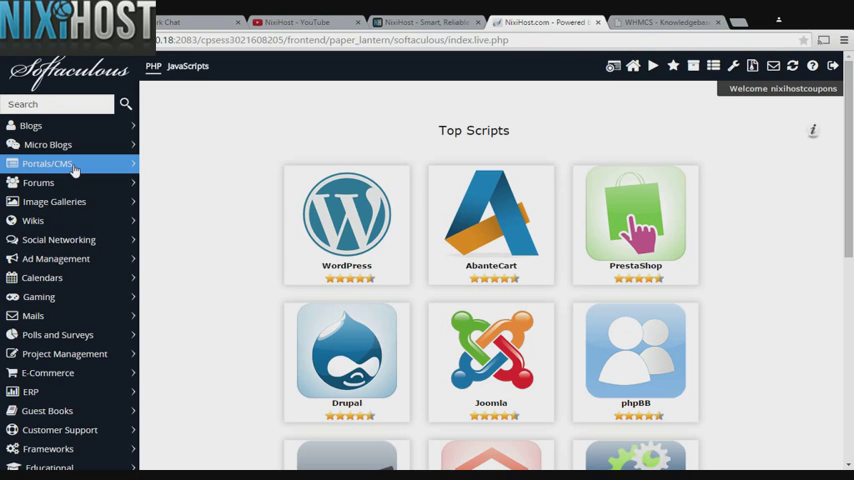
Bring up the Open Real Estate script page from the Portals/CMS category.
click(47, 163)
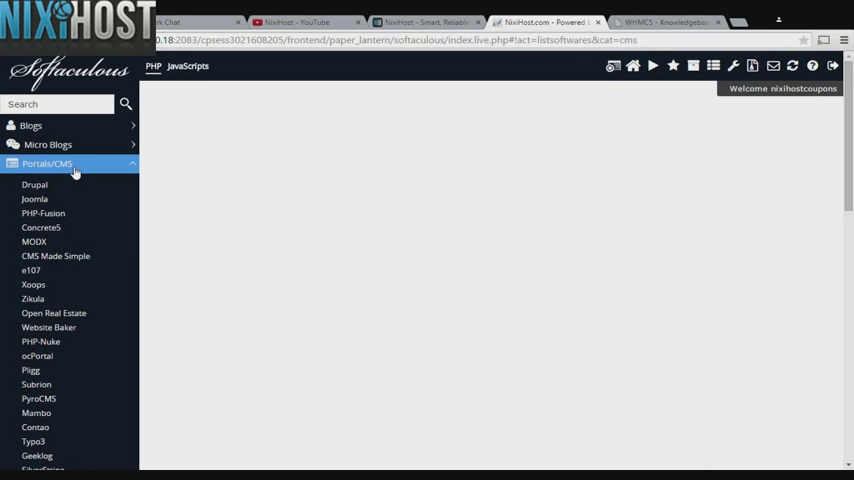
click(47, 163)
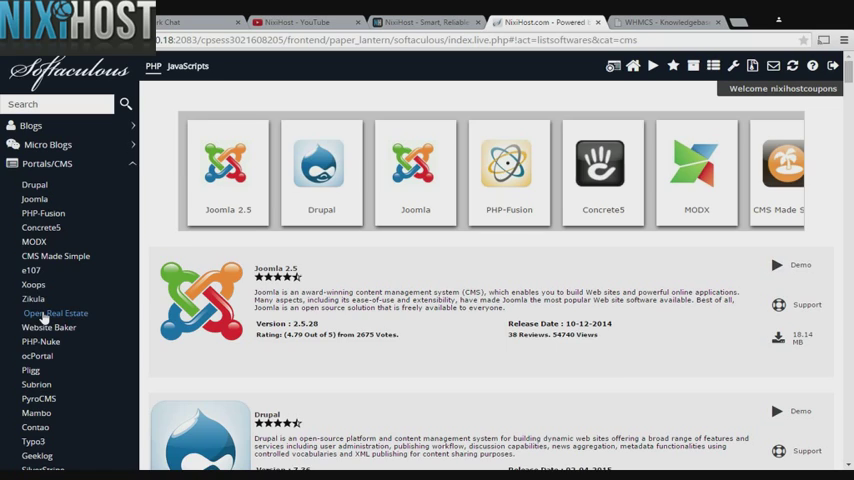
click(55, 313)
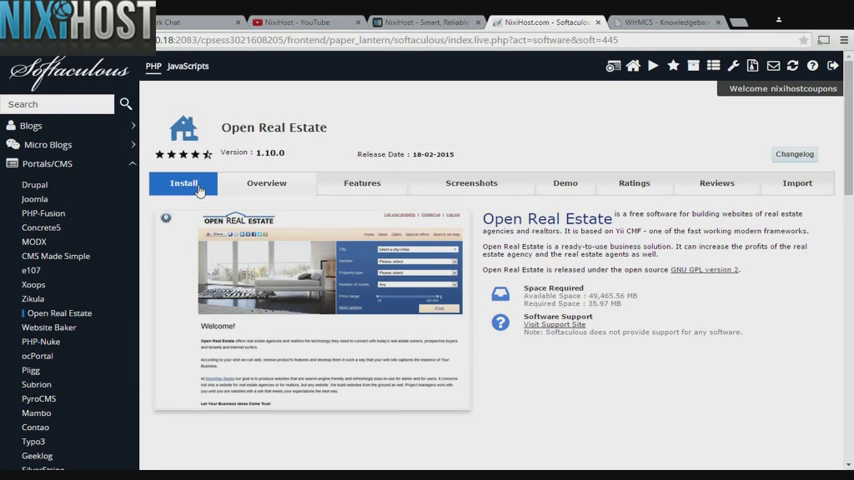
Fill the Open Real Estate install form with protocol, domain, directory and admin account details.
click(183, 183)
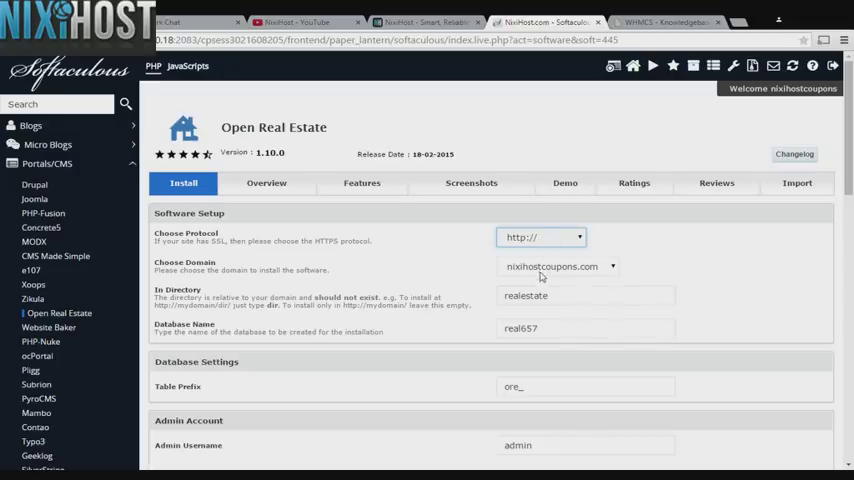
click(541, 237)
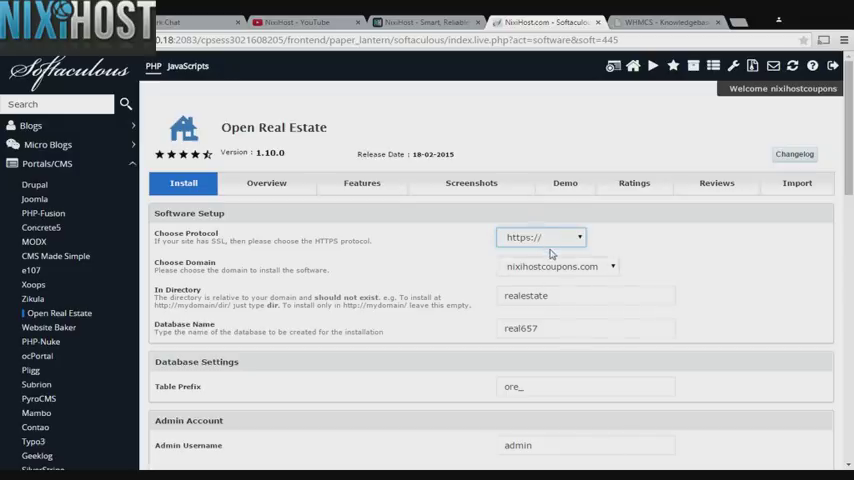
click(540, 237)
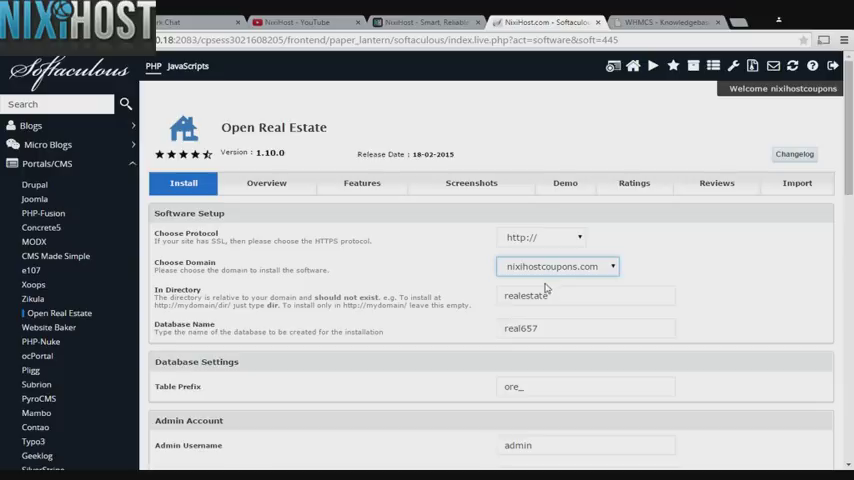
click(585, 295)
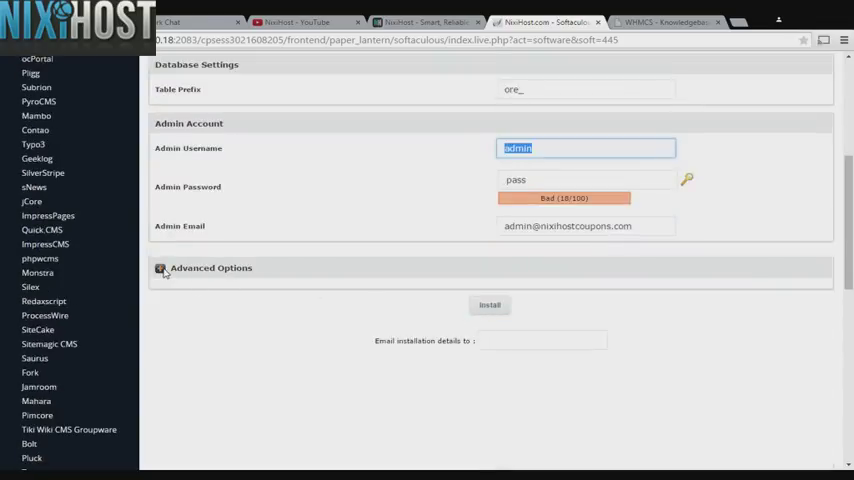
Set automated backups to once a day in the Advanced Options.
click(160, 268)
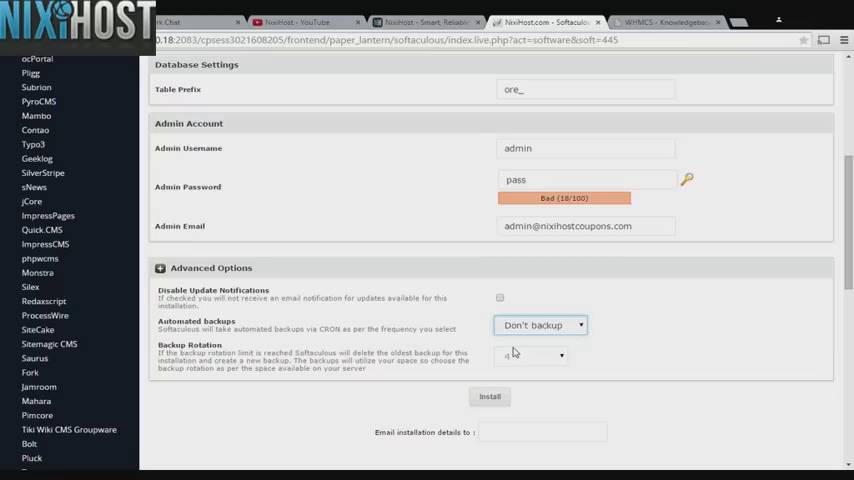
click(541, 325)
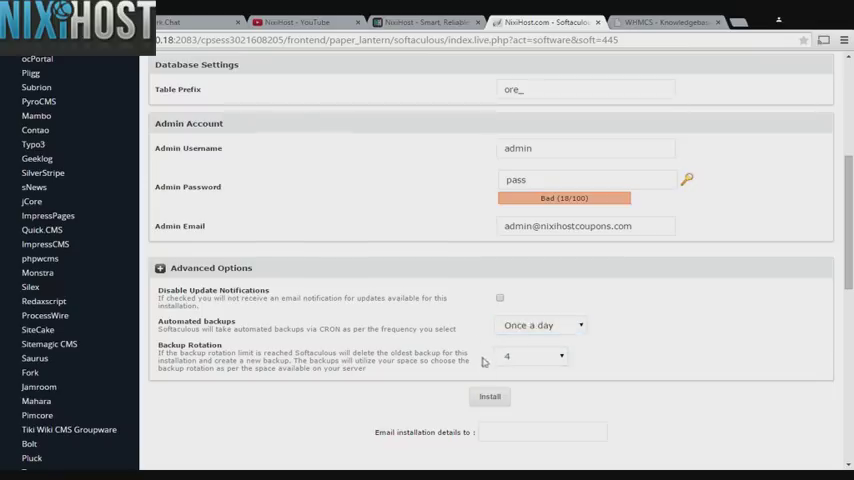
Start the Open Real Estate installation so the progress bar begins checking submitted data.
click(489, 396)
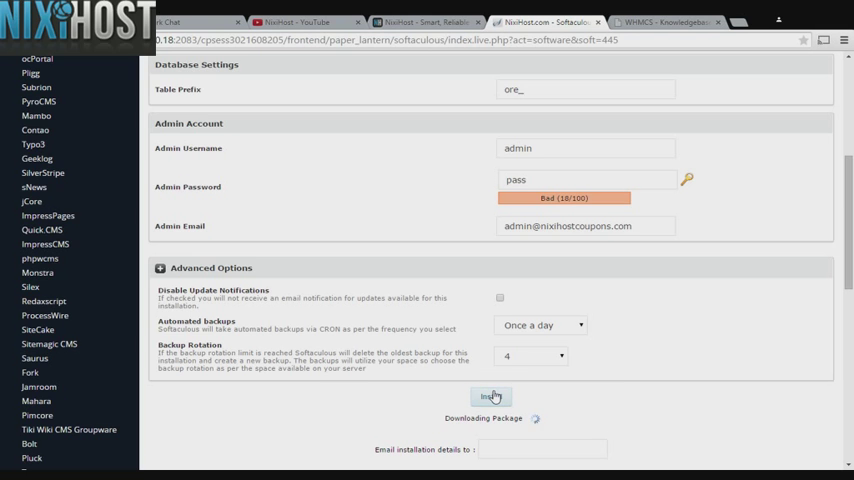
click(490, 396)
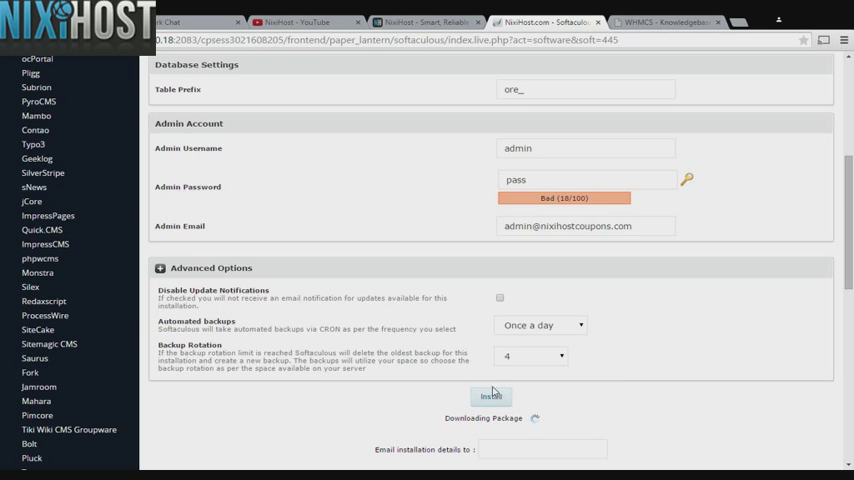
click(490, 395)
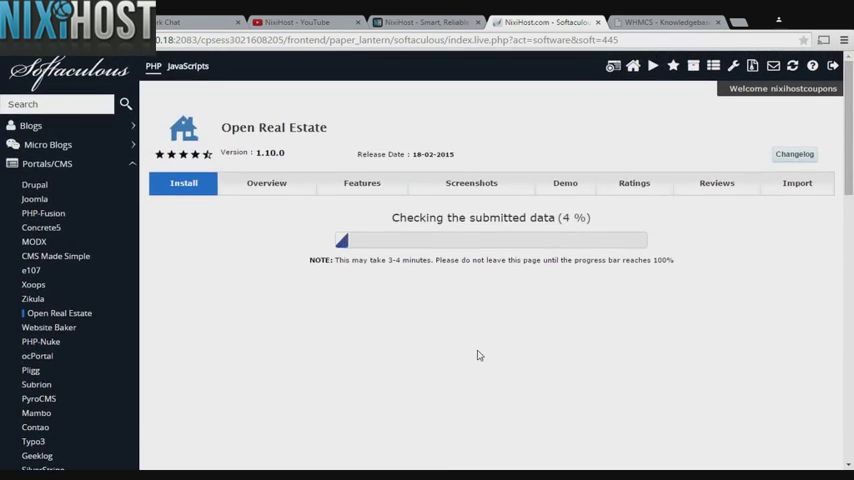